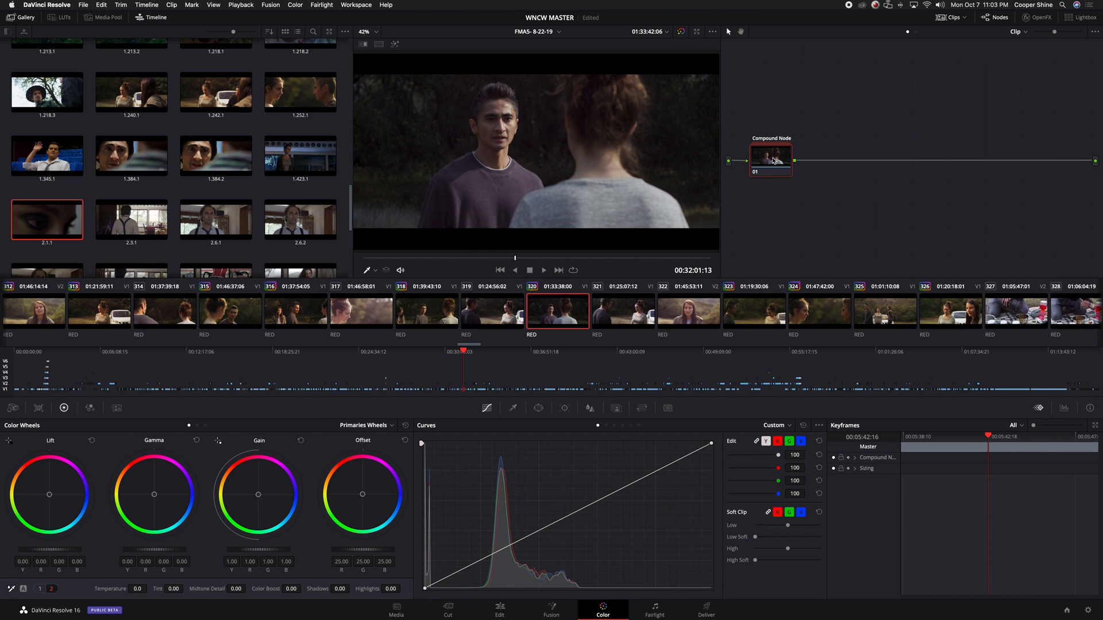
mouse_move(638, 210)
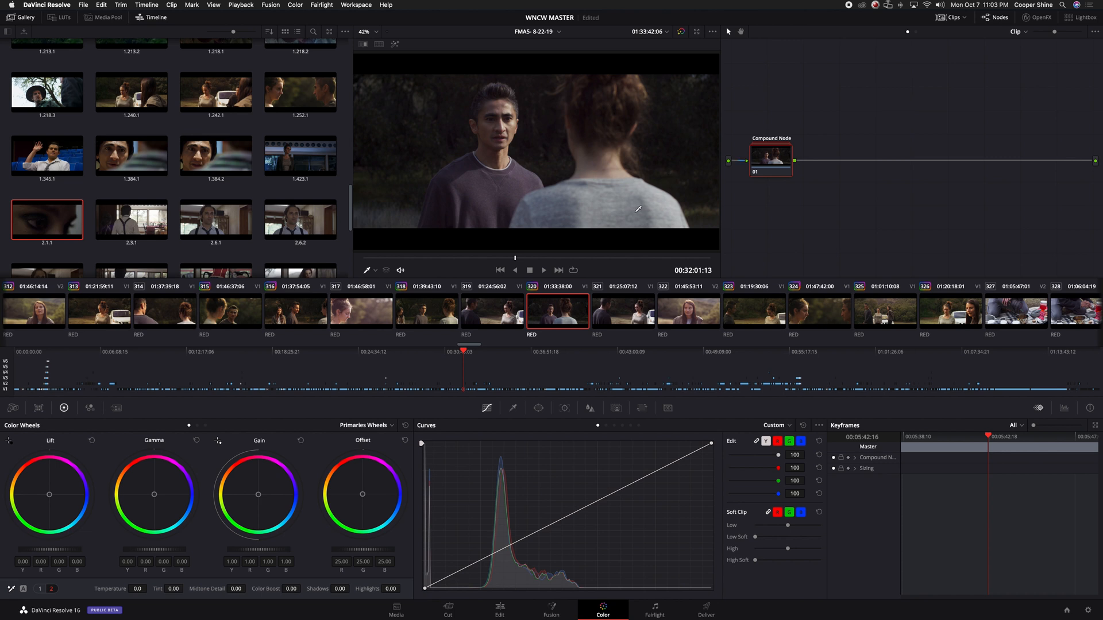
mouse_move(506, 188)
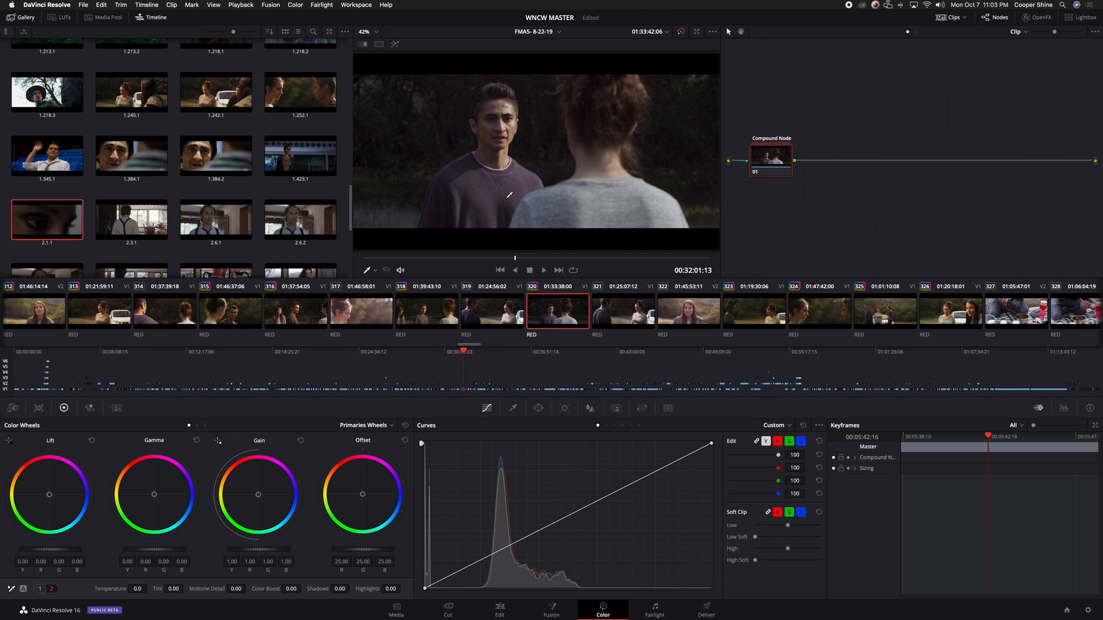
mouse_move(700, 122)
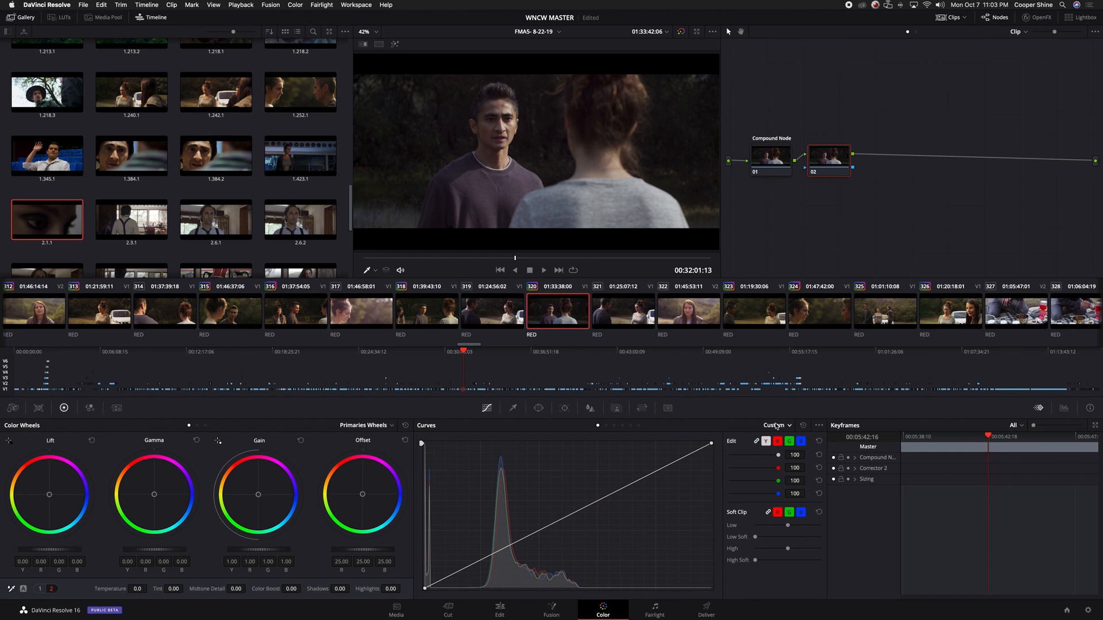
Switch the second node's curve to Hue vs Hue and place control points around the magenta hues.
click(774, 425)
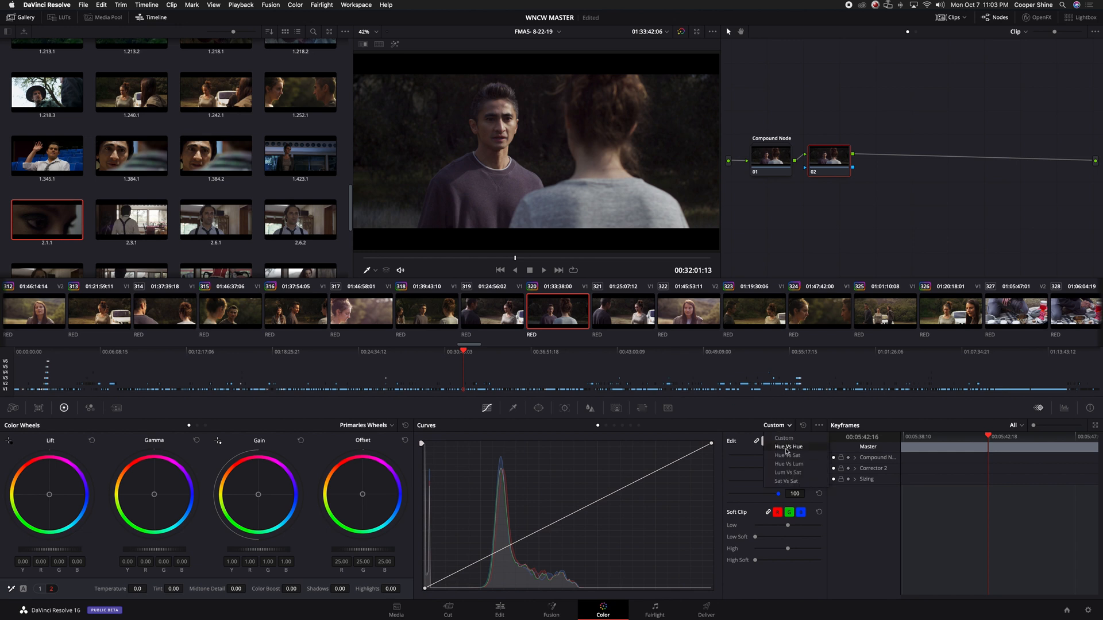
click(787, 447)
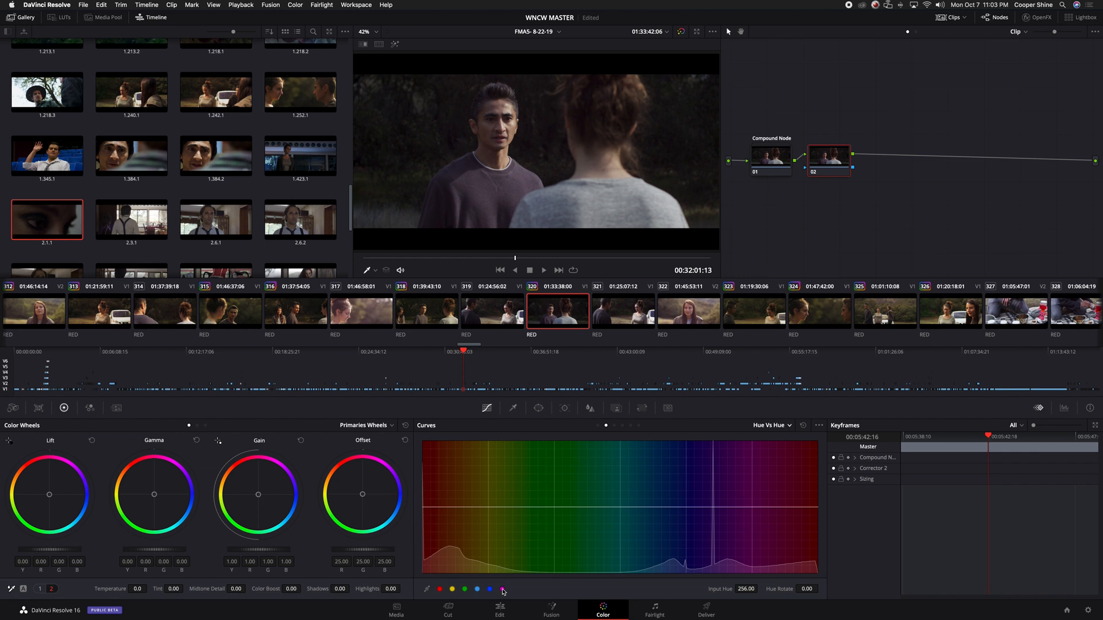
click(751, 507)
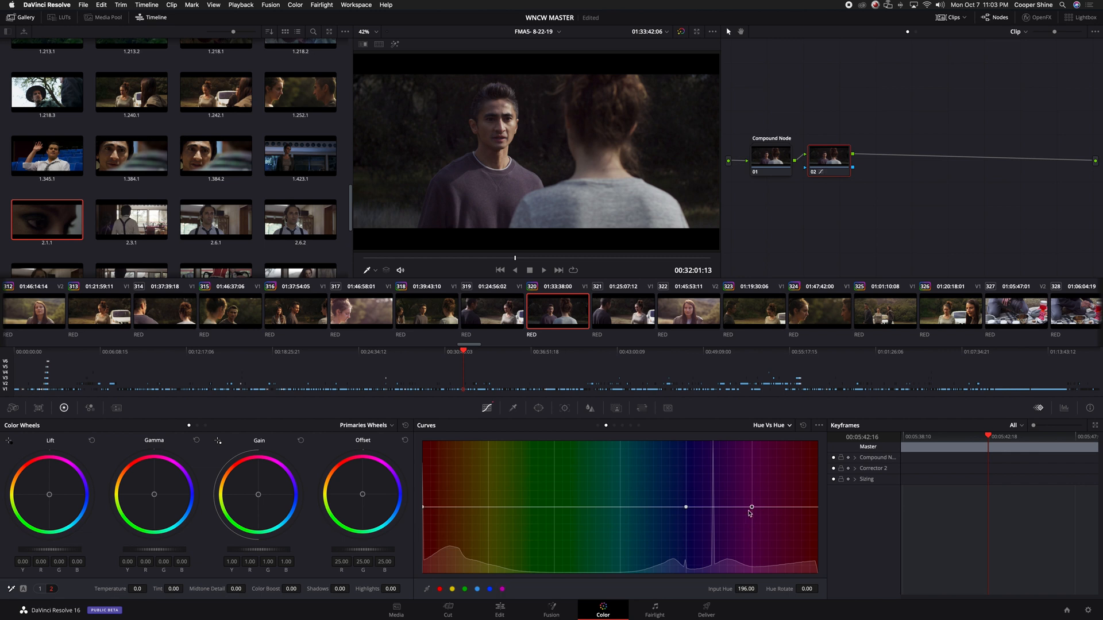
mouse_move(799, 512)
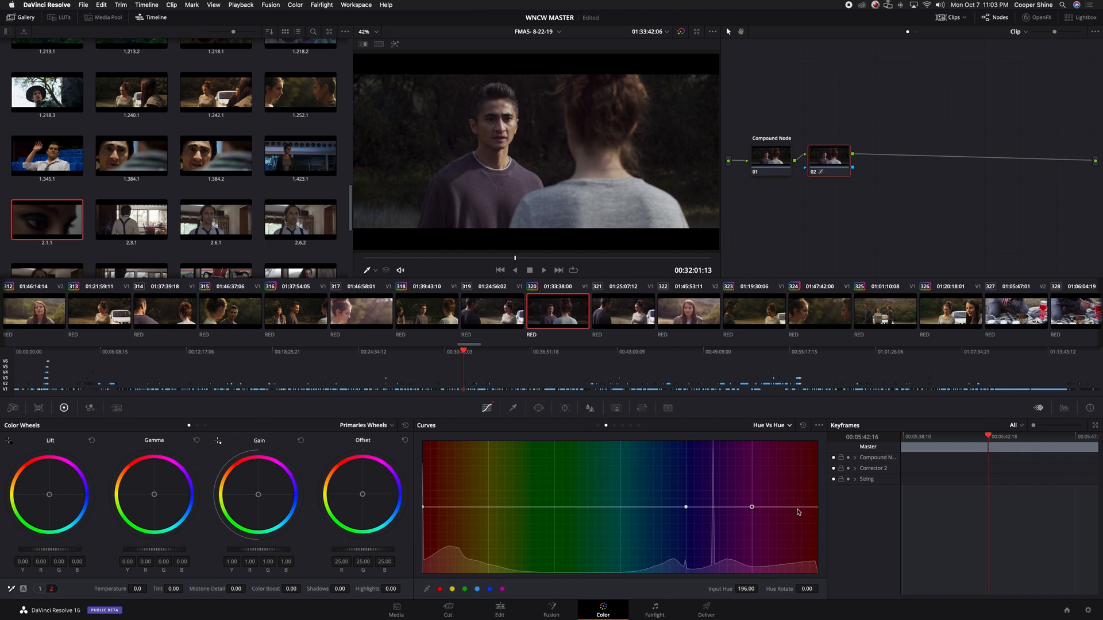
mouse_move(423, 510)
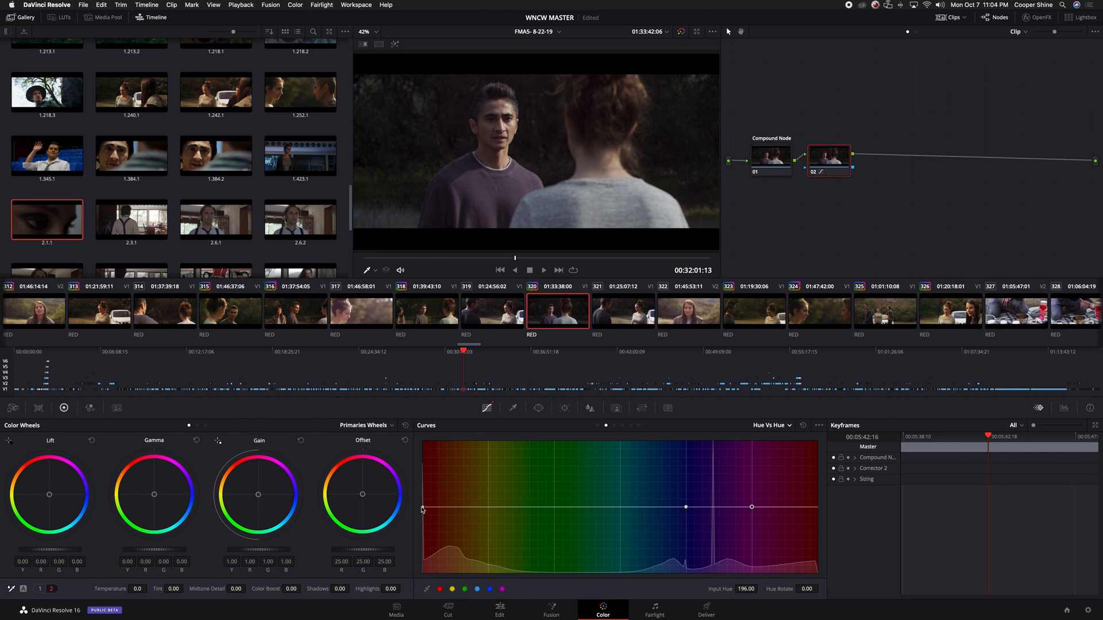